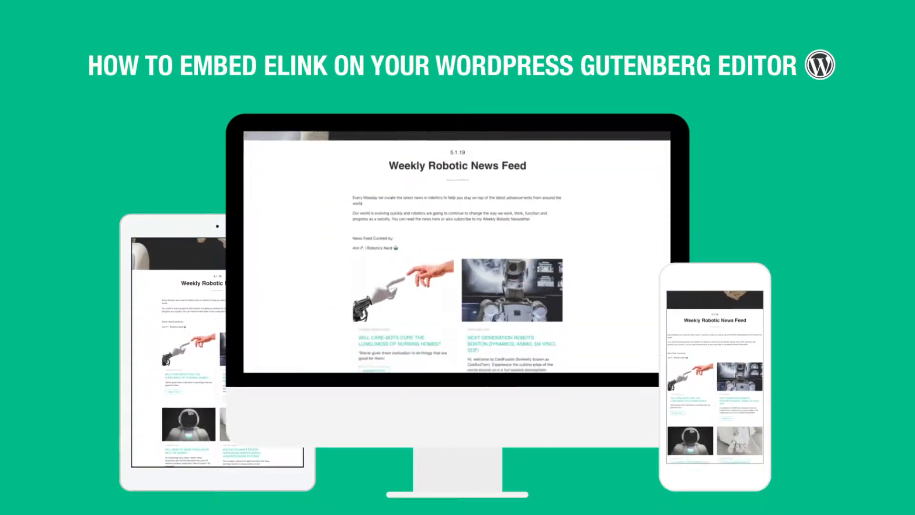
Start creating a new post from the elink.io dashboard.
scroll("down", 3)
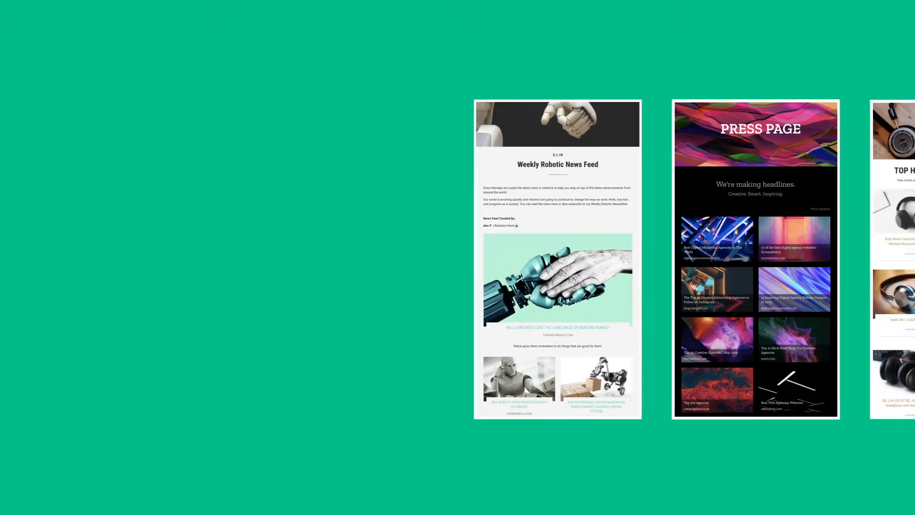
scroll("left", 3)
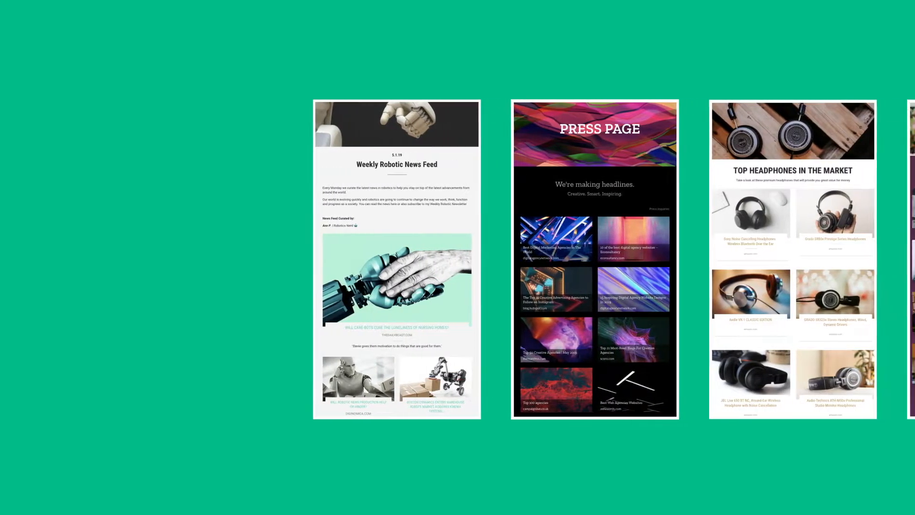
scroll("left", 3)
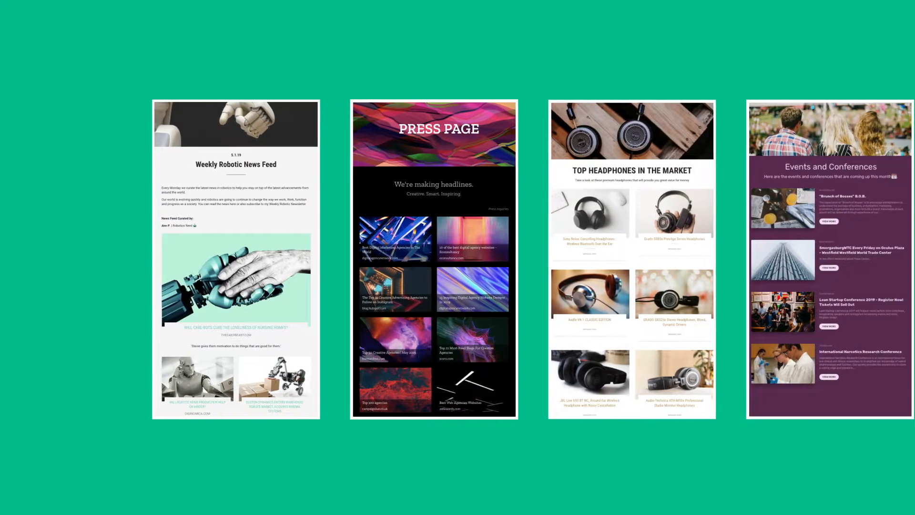
scroll("right", 3)
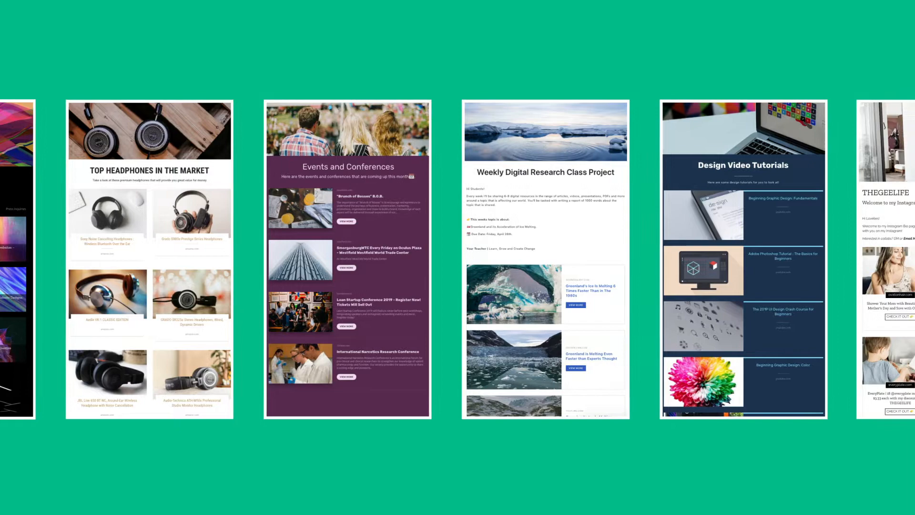
scroll("right", 3)
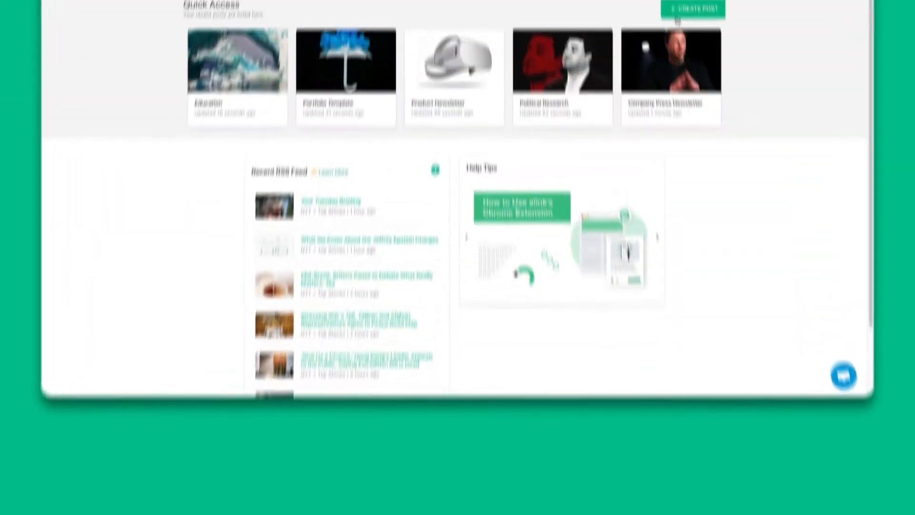
left_click(705, 93)
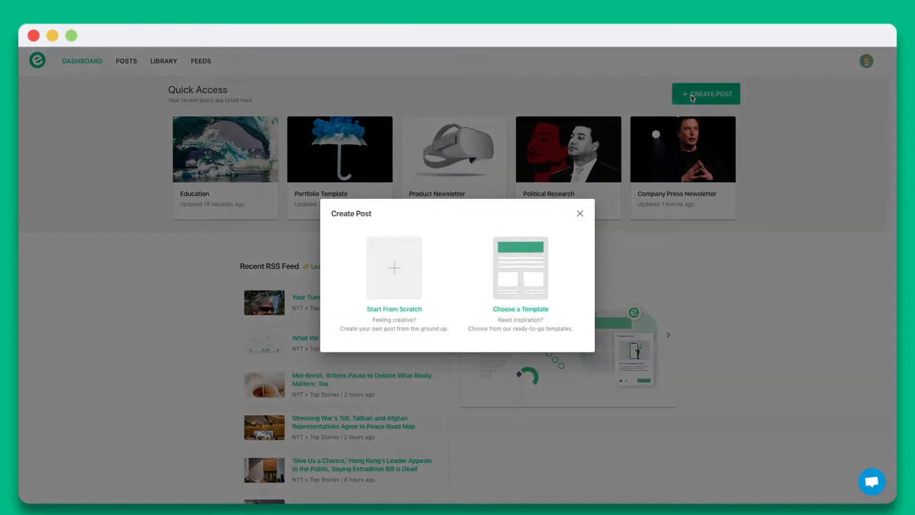
left_click(520, 268)
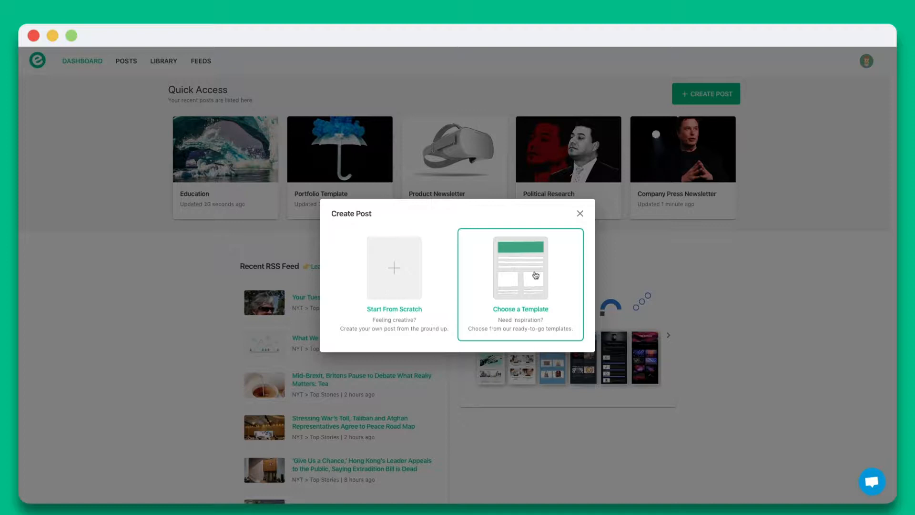
Browse the ready-made templates, preview News Feed, and start the post from it.
left_click(519, 267)
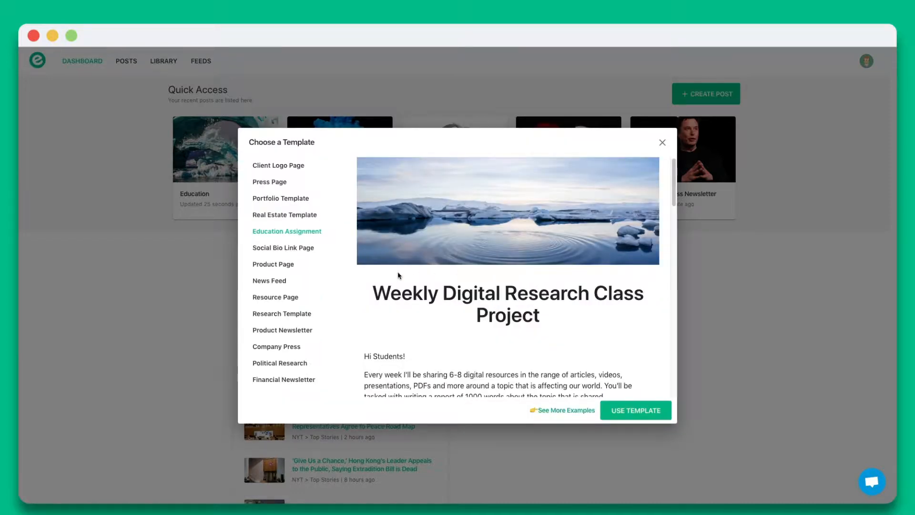
left_click(269, 280)
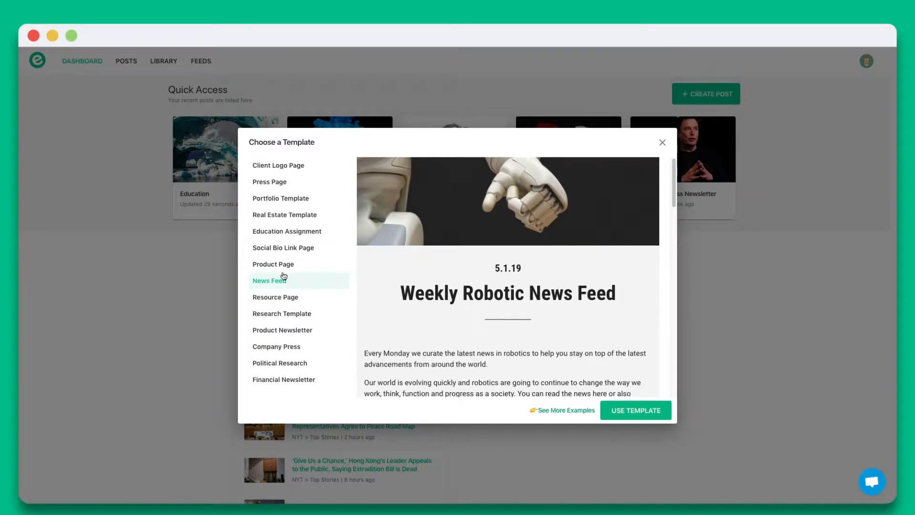
left_click(636, 410)
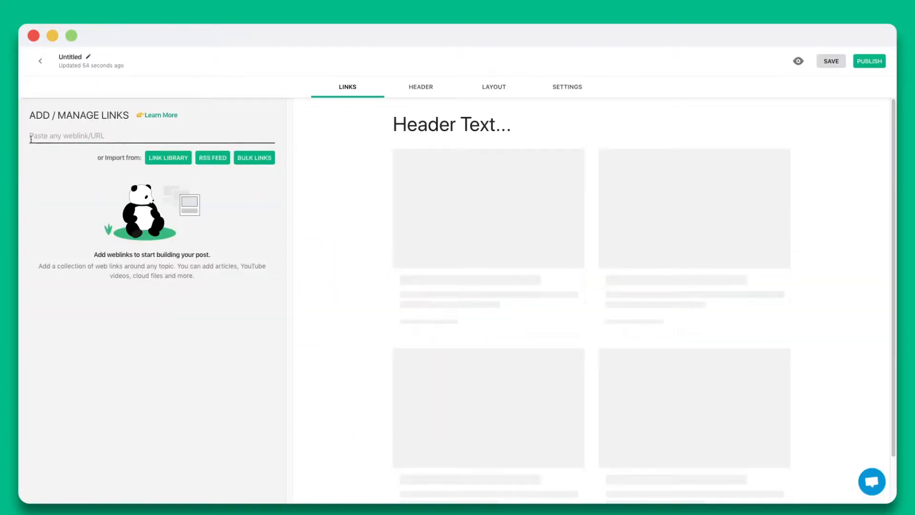
Add the NASA article links, including the Hubble galaxy story, and edit the Hubble tile's picture.
type("https://www.nasa.gov/feature/jpl/nasa-has-space-in-all-50-states")
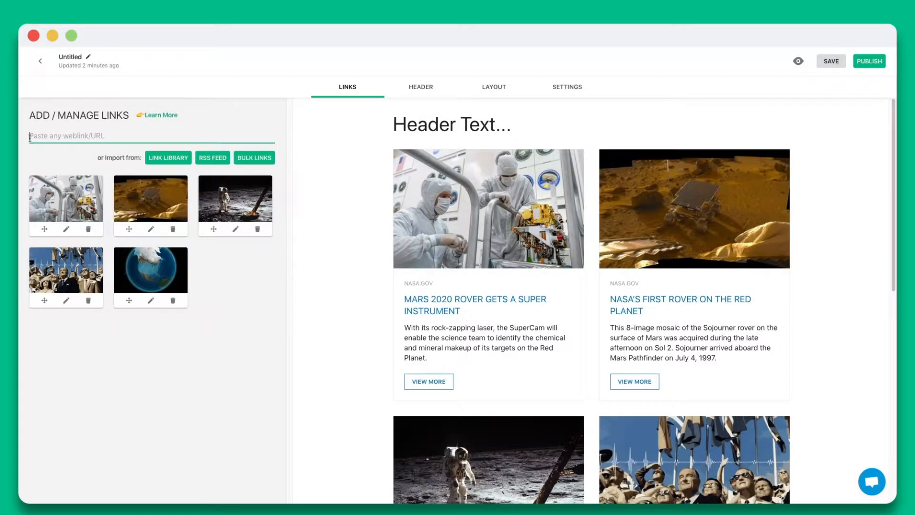
type("https://www.nasa.gov/feature/goddard/2019/hubble-captures-the-galaxys")
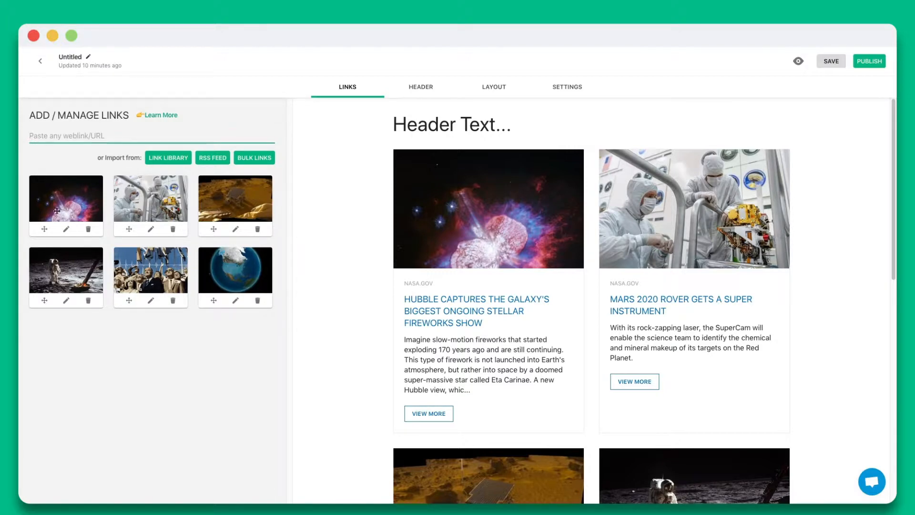
left_click(65, 220)
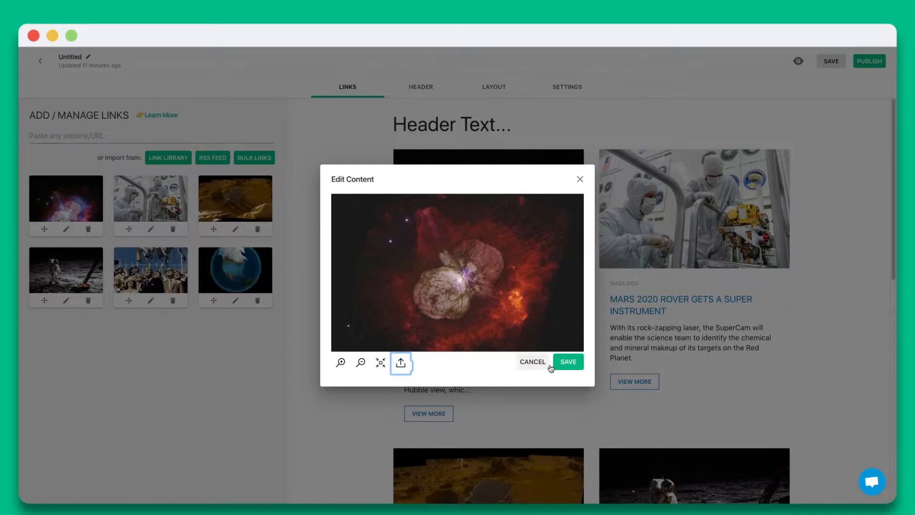
Save the reframed Hubble image, then check the Link Library and RSS Feed import.
left_click(567, 361)
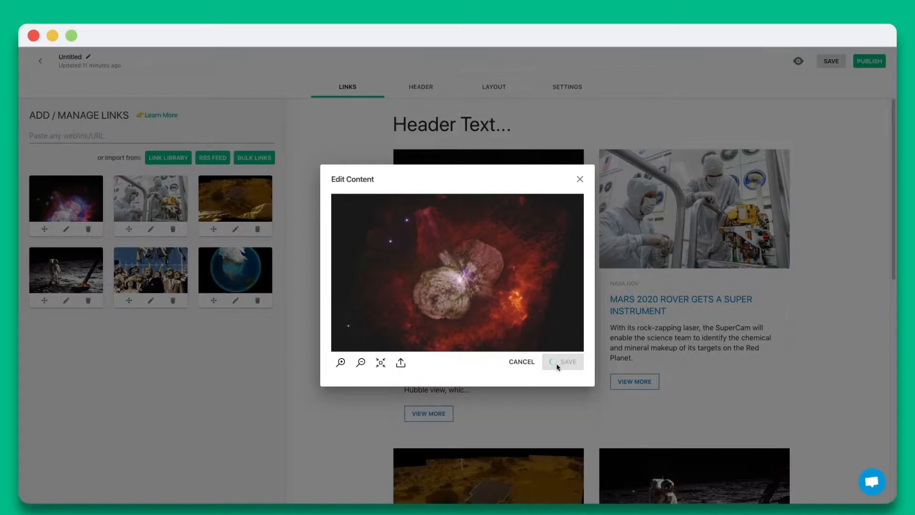
left_click(567, 361)
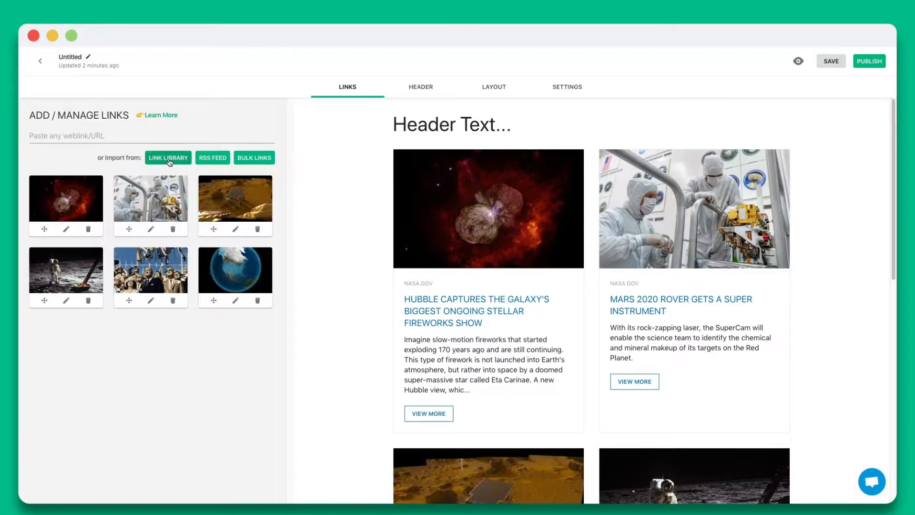
left_click(168, 158)
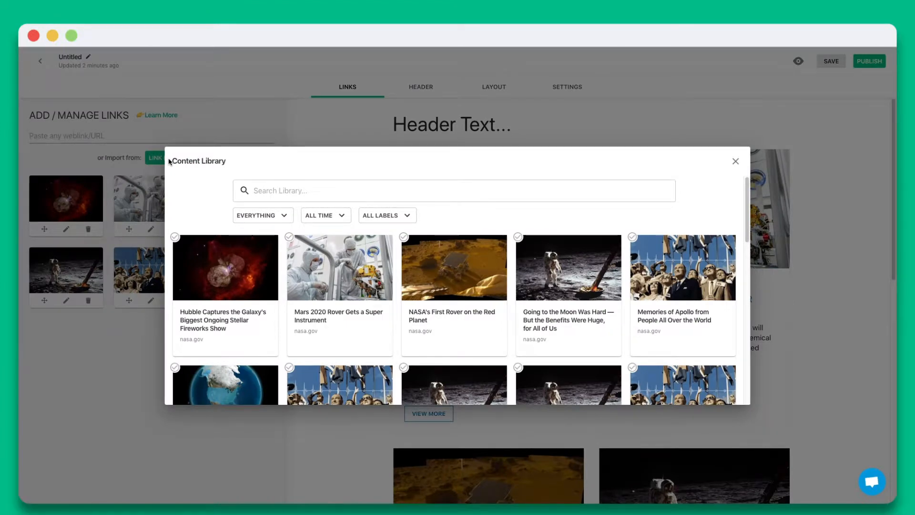
left_click(734, 162)
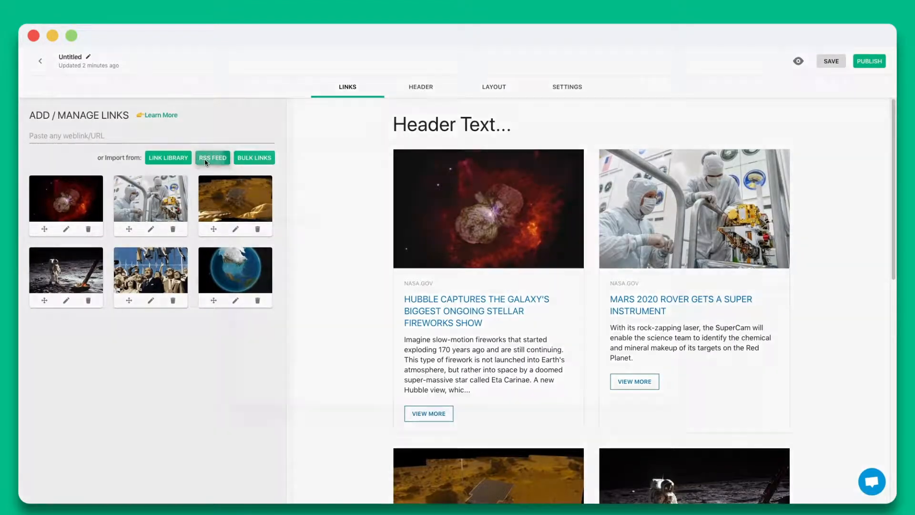
left_click(212, 158)
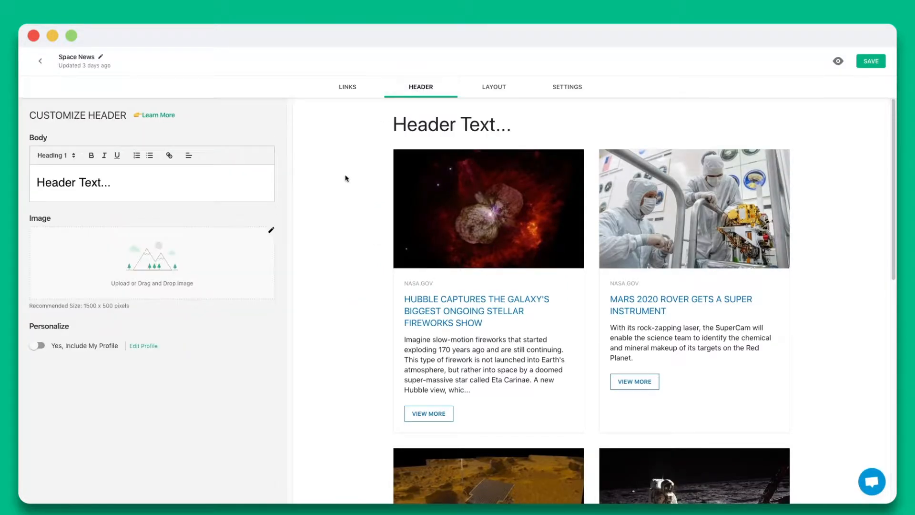
Write the Space News header text, toggling Include My Profile on and back off.
left_click(151, 263)
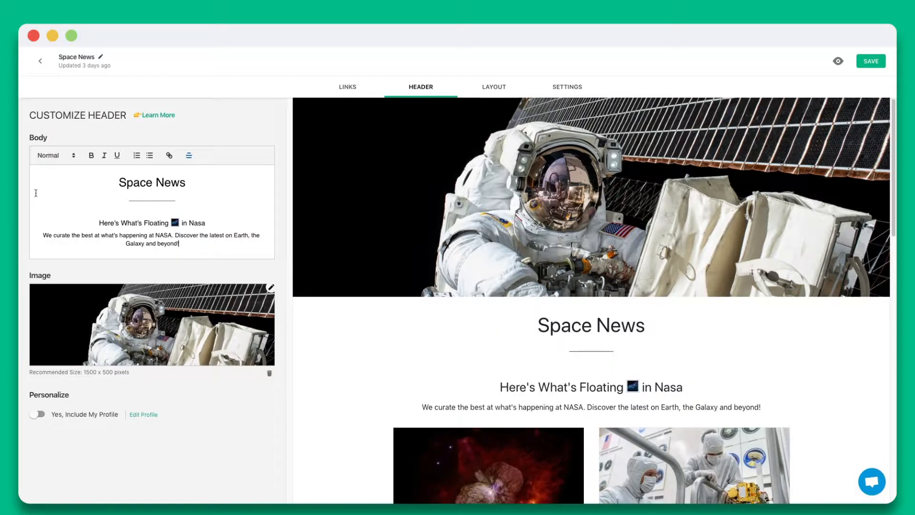
left_click(38, 415)
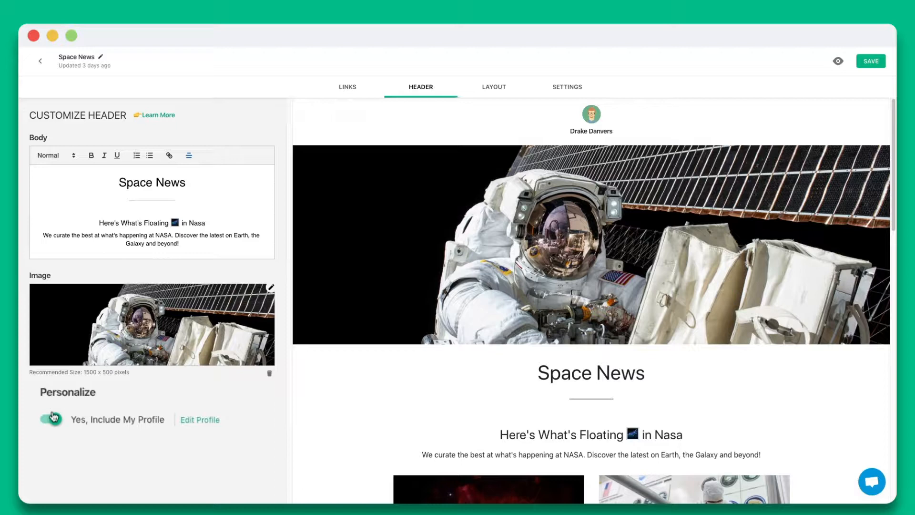
left_click(37, 418)
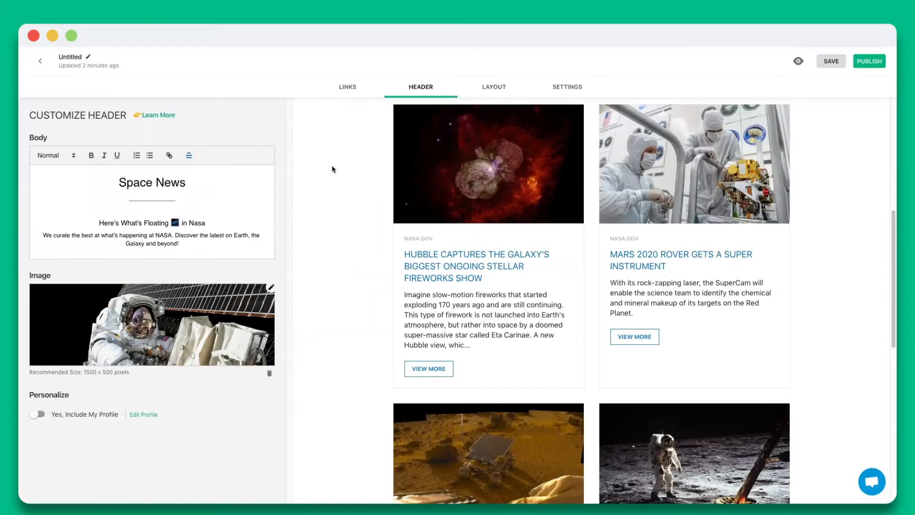
Try the Ziro layout, then switch the Space News post to Semniyak.
left_click(493, 86)
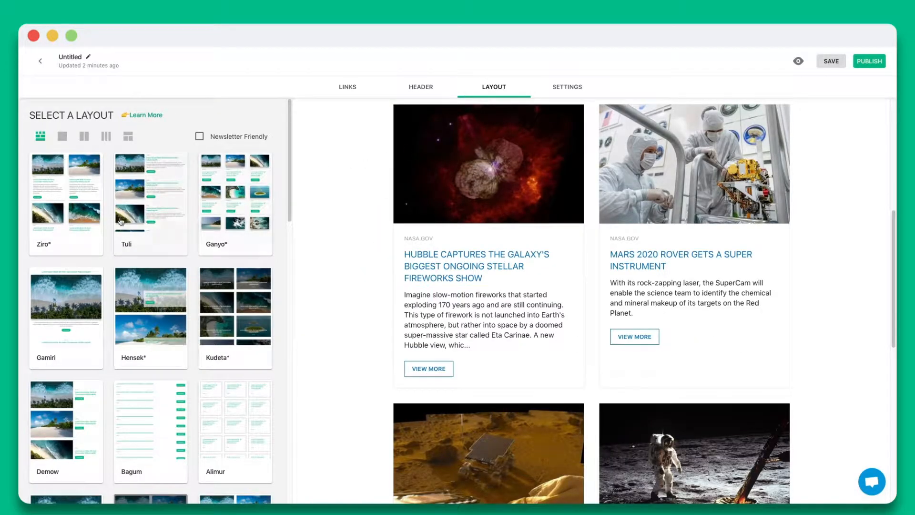
left_click(66, 201)
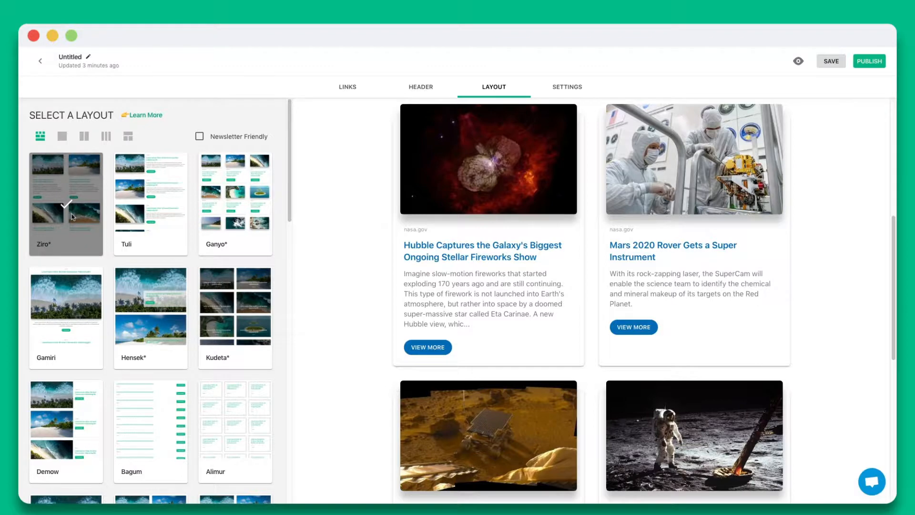
left_click(150, 203)
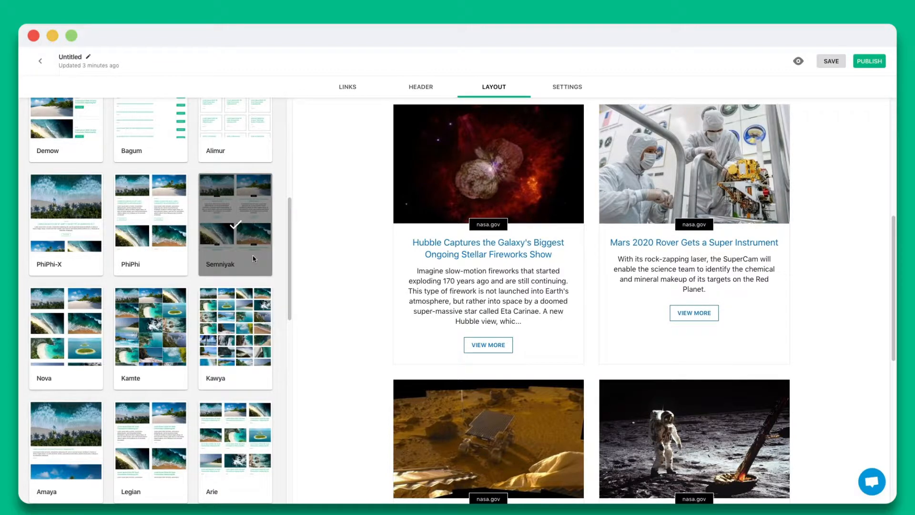
scroll("up", 3)
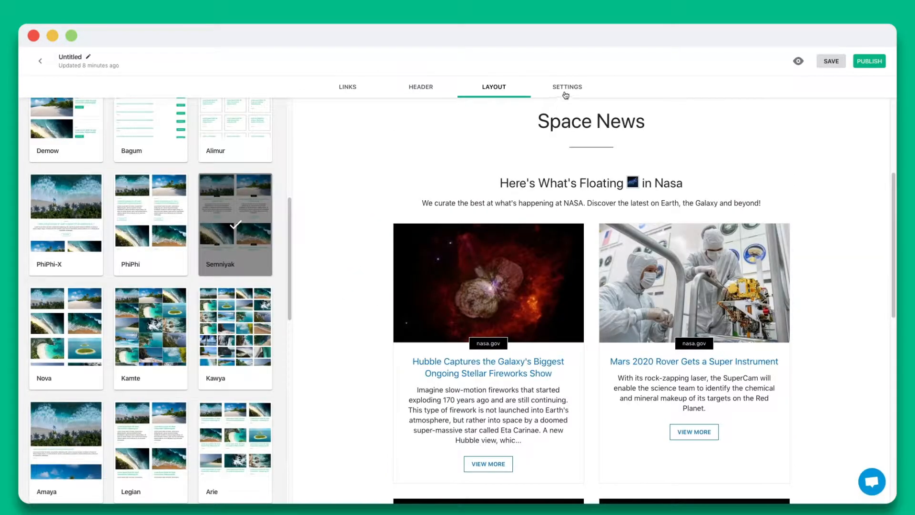
left_click(566, 86)
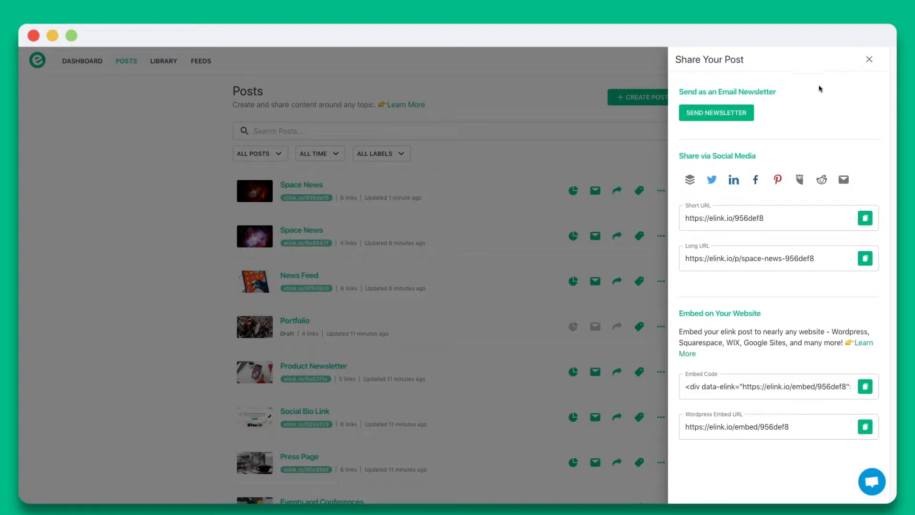
mouse_move(730, 117)
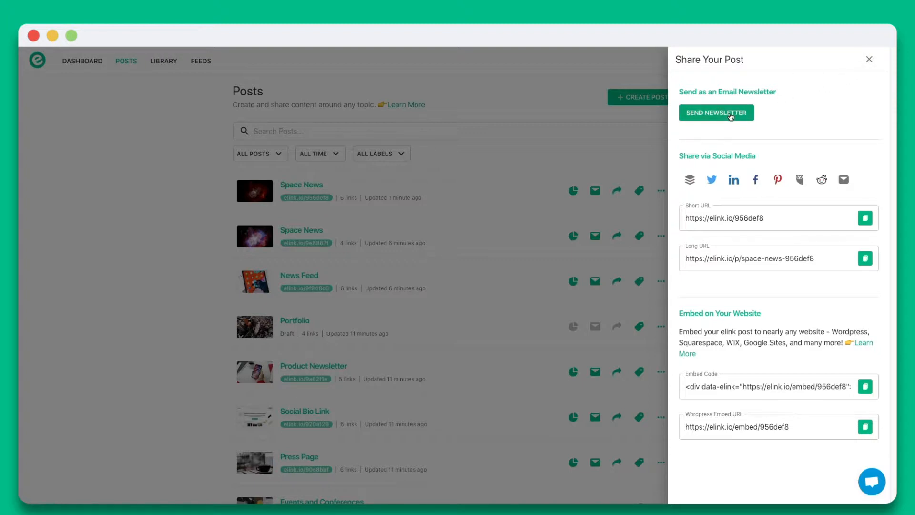
Open the Space News Share panel and scroll down to its embed code.
left_click(715, 112)
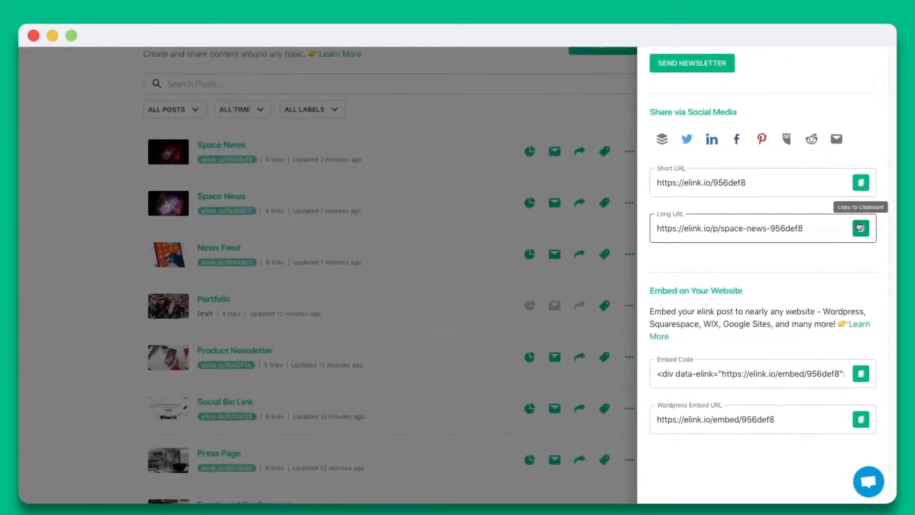
scroll("down", 3)
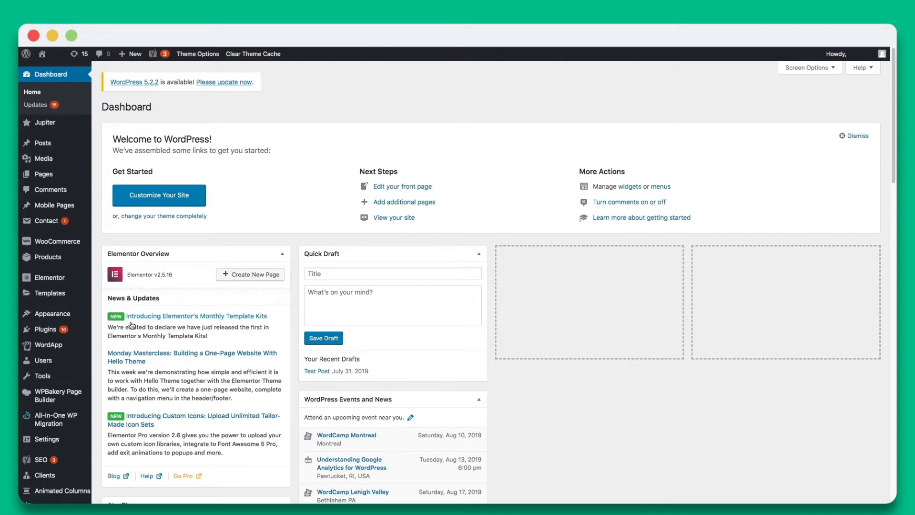
Install and activate the elink – Embed Content plugin from Plugins > Add New.
left_click(45, 328)
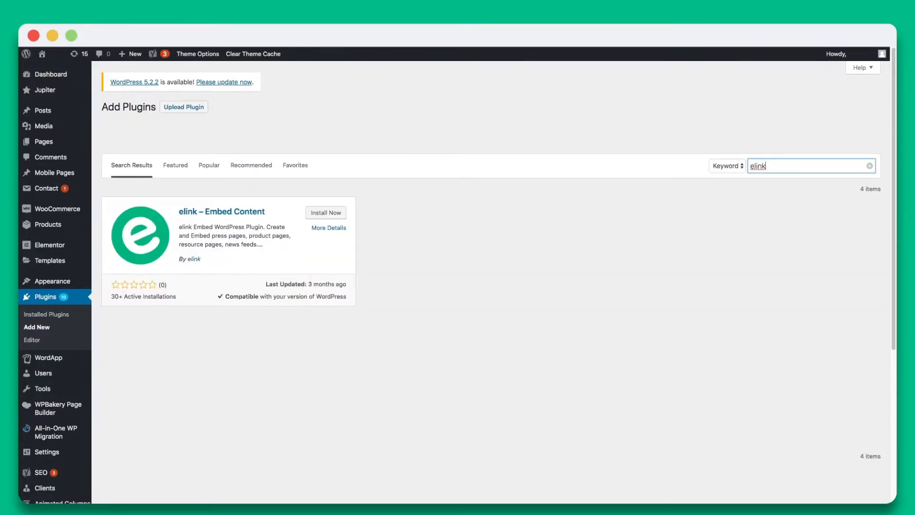
left_click(325, 212)
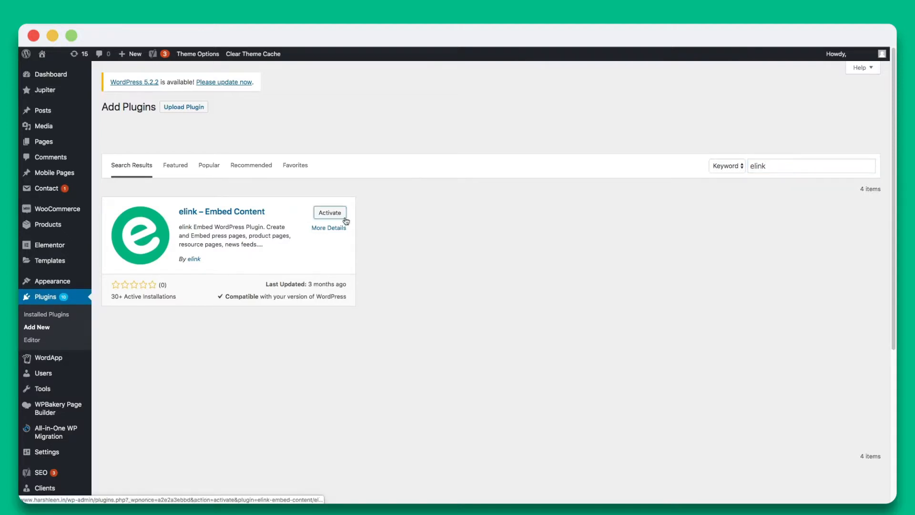
left_click(330, 211)
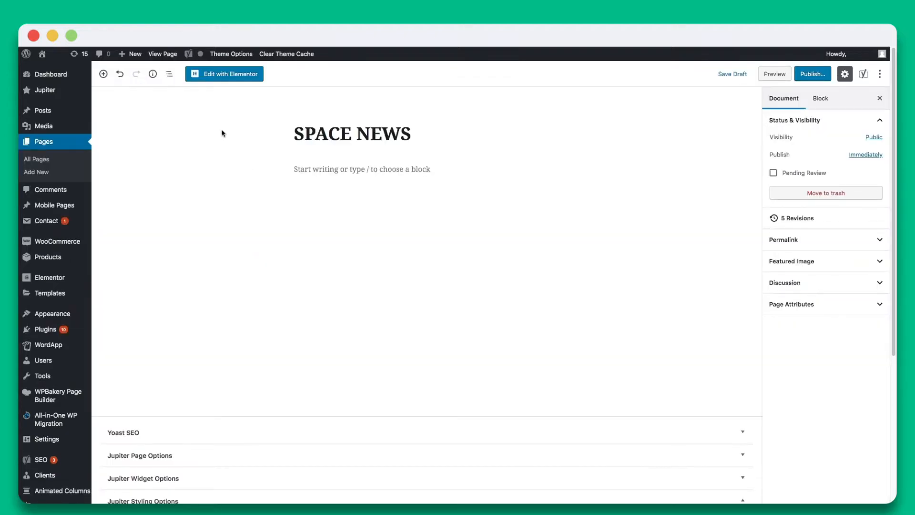
mouse_move(240, 153)
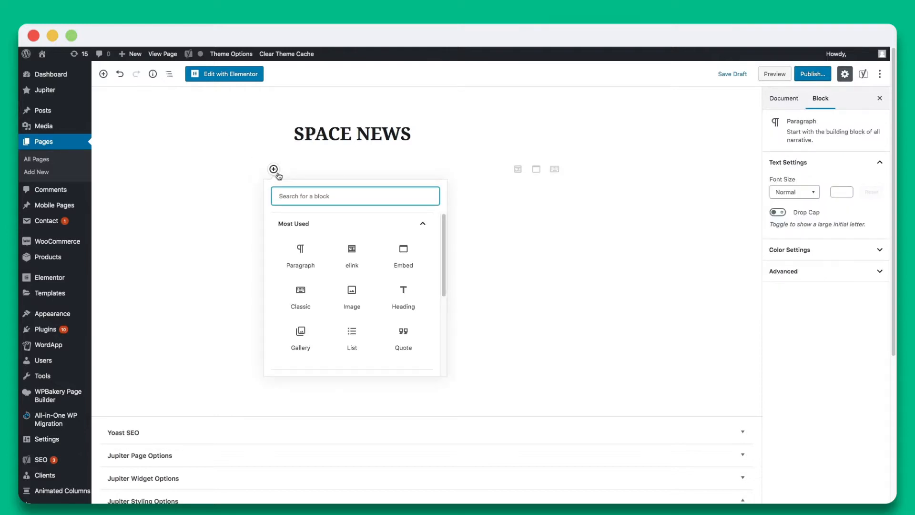
left_click(351, 249)
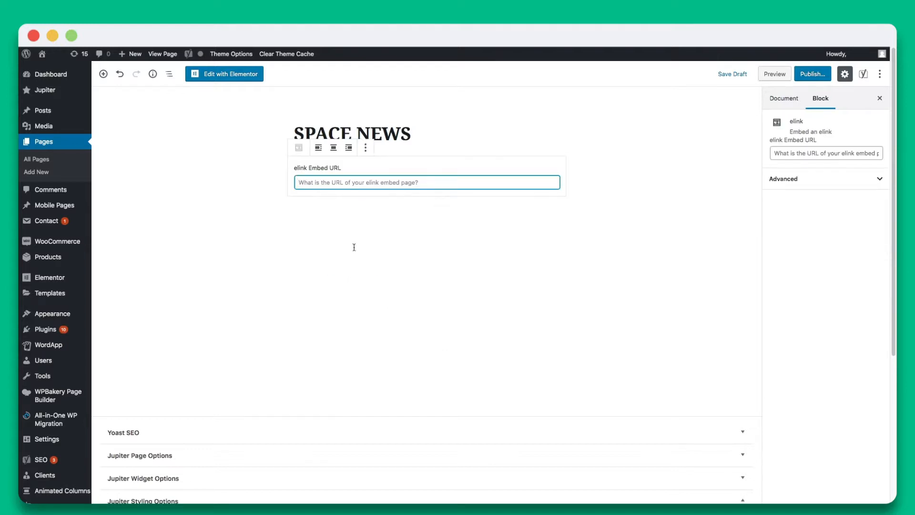
type("https://elink.io/embed/956def8")
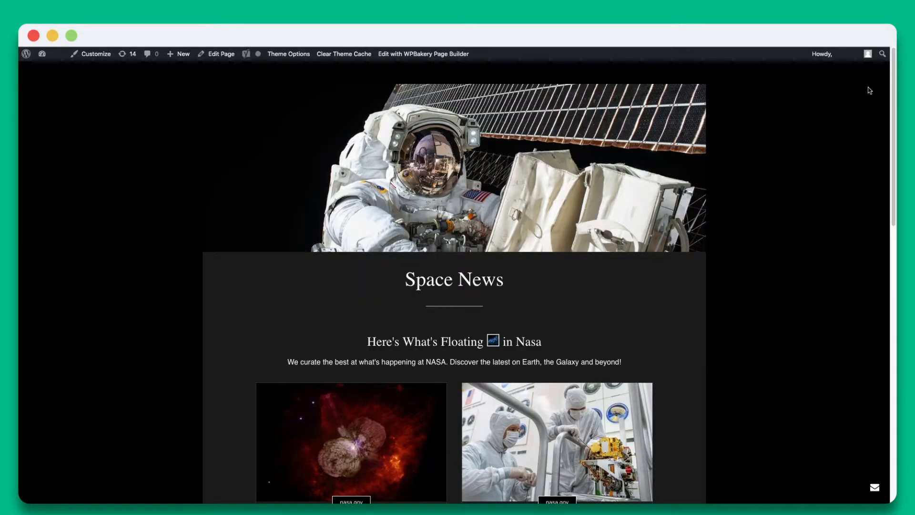
scroll("down", 3)
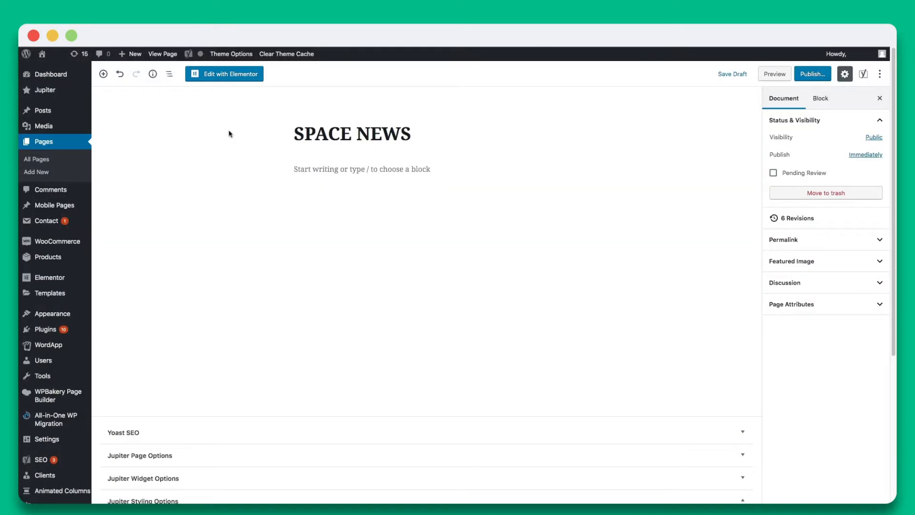
Add a Custom HTML block with the elink embed code below the title and preview.
left_click(362, 169)
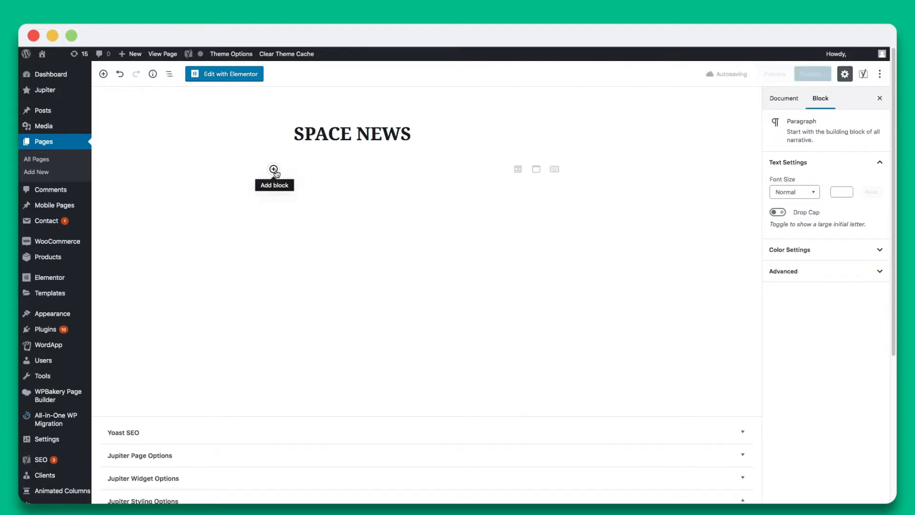
left_click(273, 170)
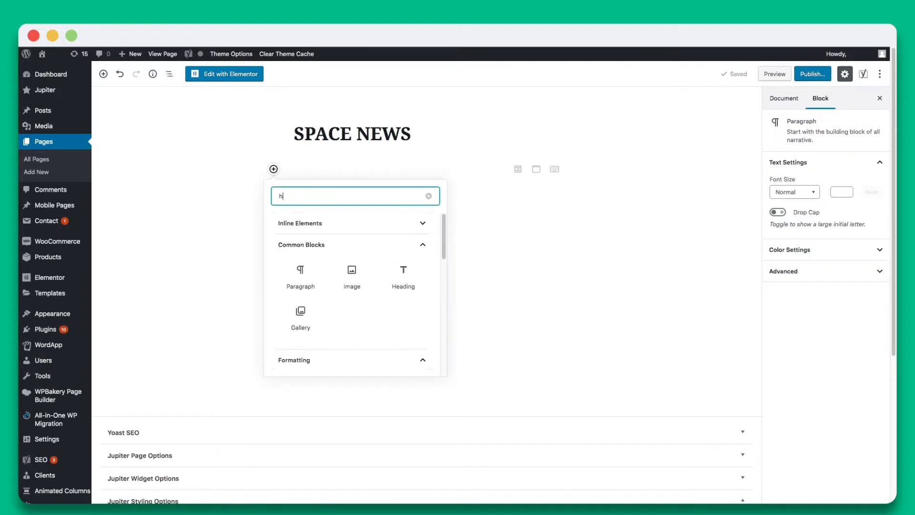
type("tml")
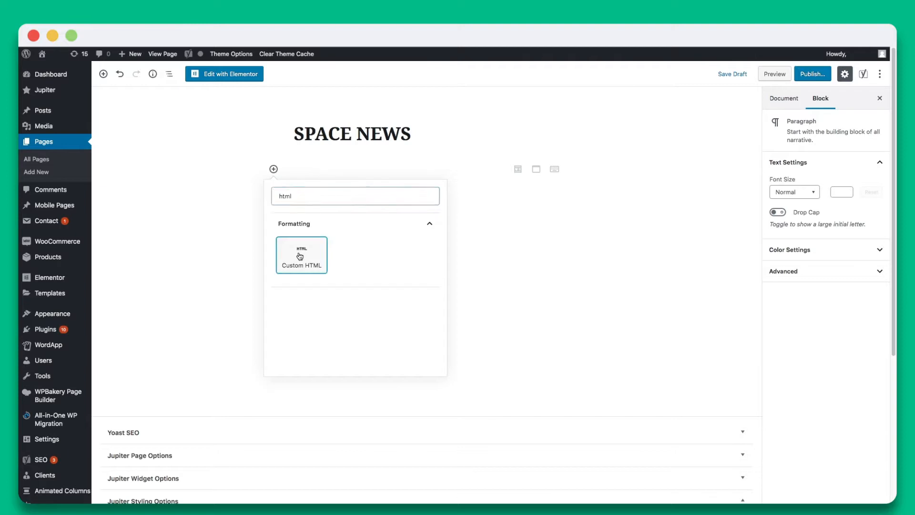
left_click(302, 255)
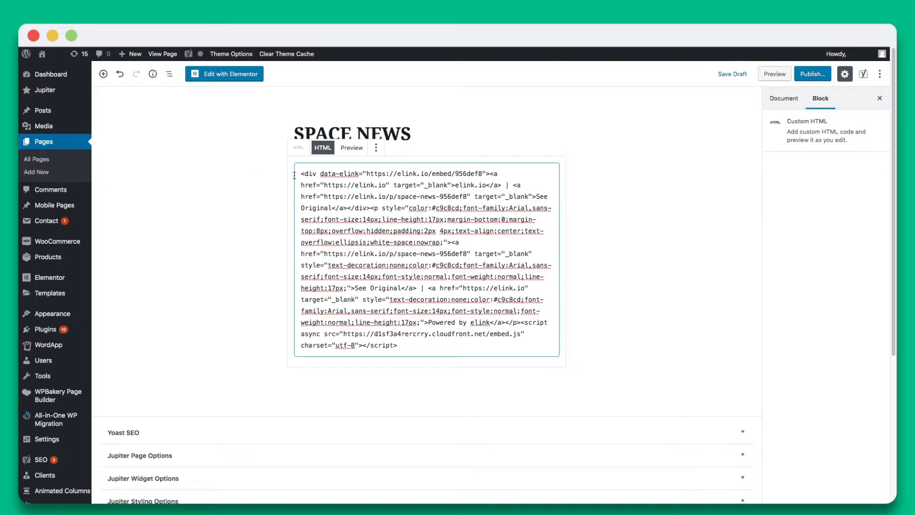
mouse_move(774, 73)
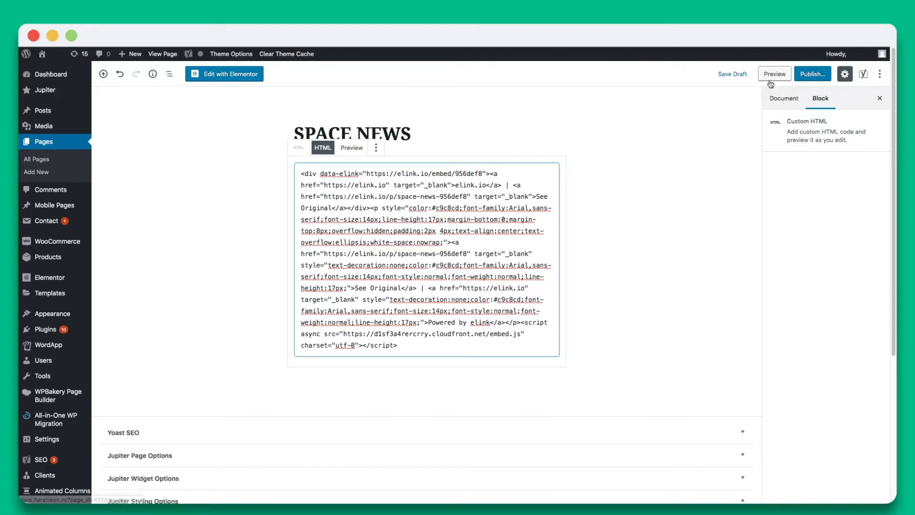
left_click(774, 74)
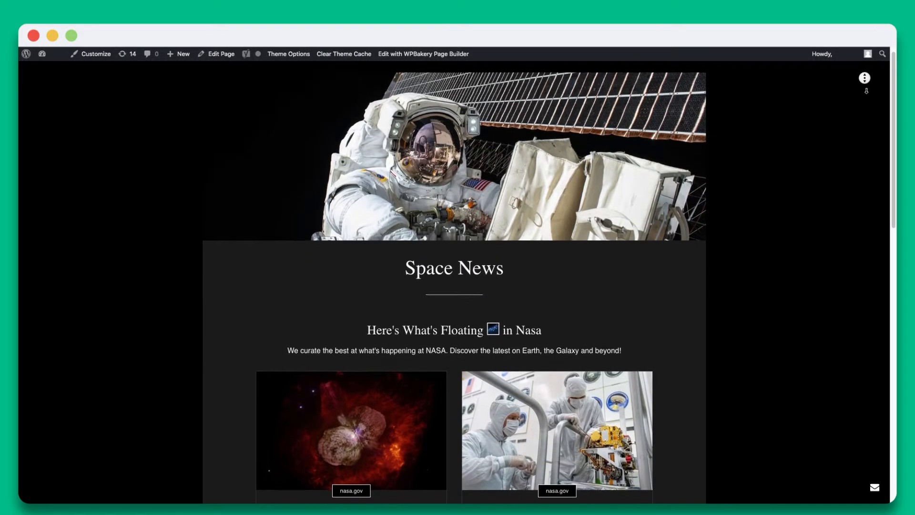
scroll("down", 3)
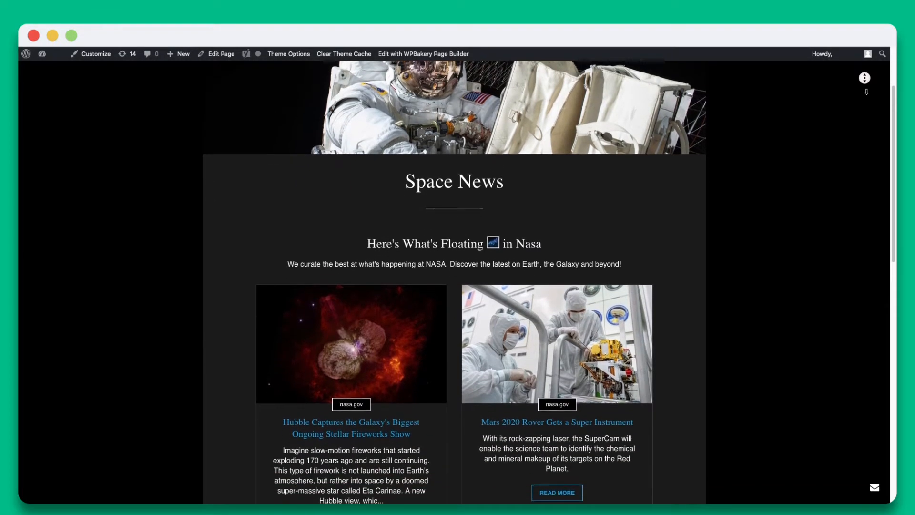
scroll("down", 3)
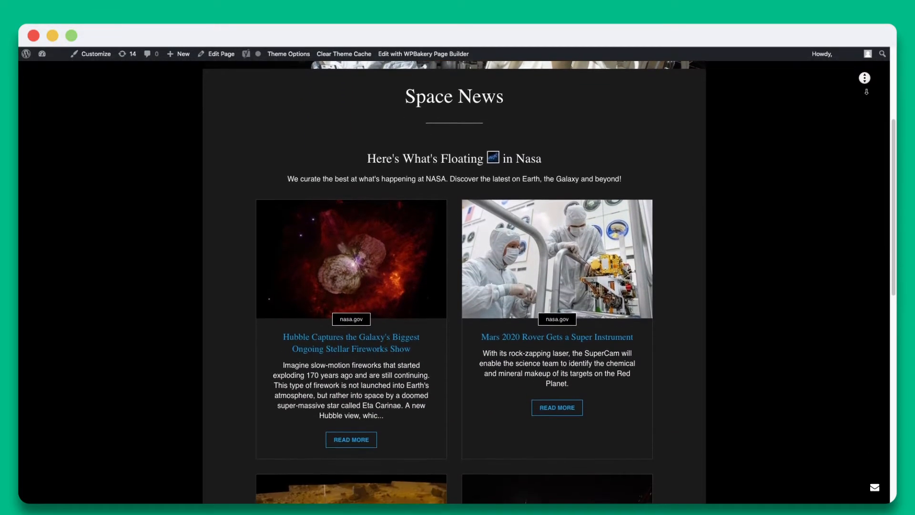
scroll("down", 3)
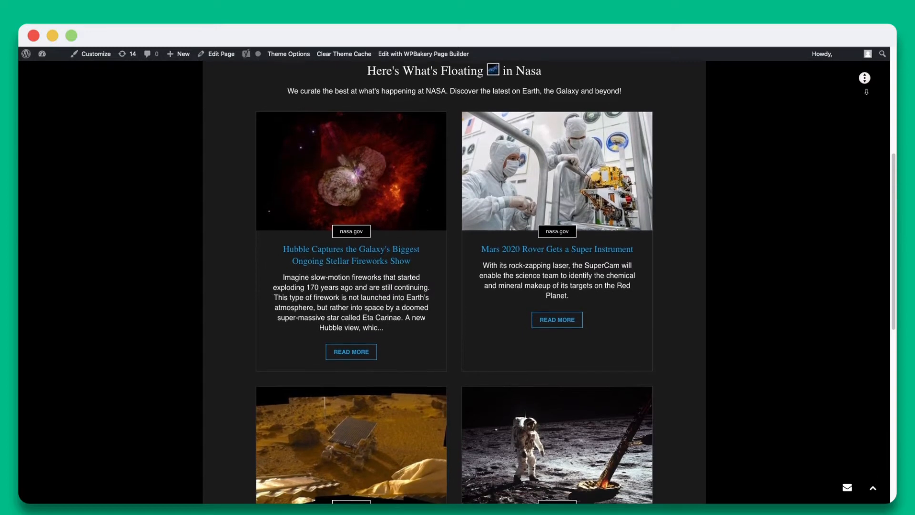
scroll("down", 3)
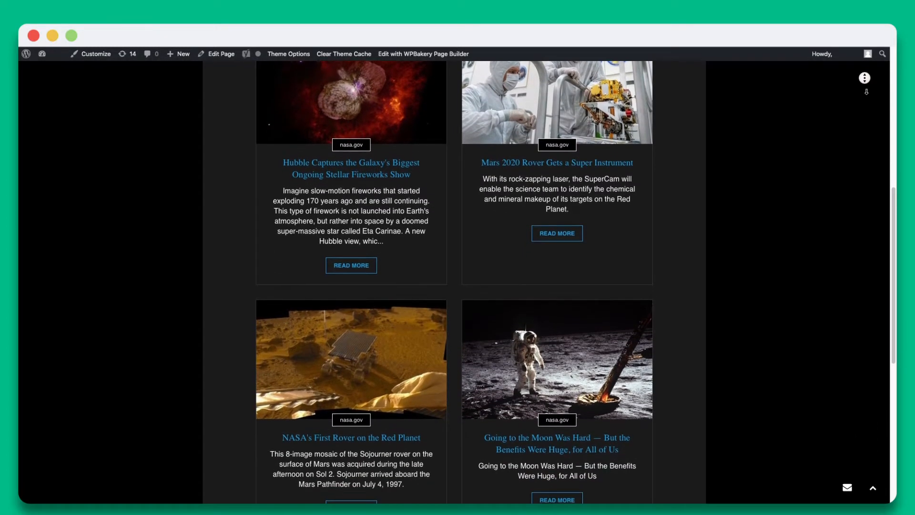
scroll("down", 3)
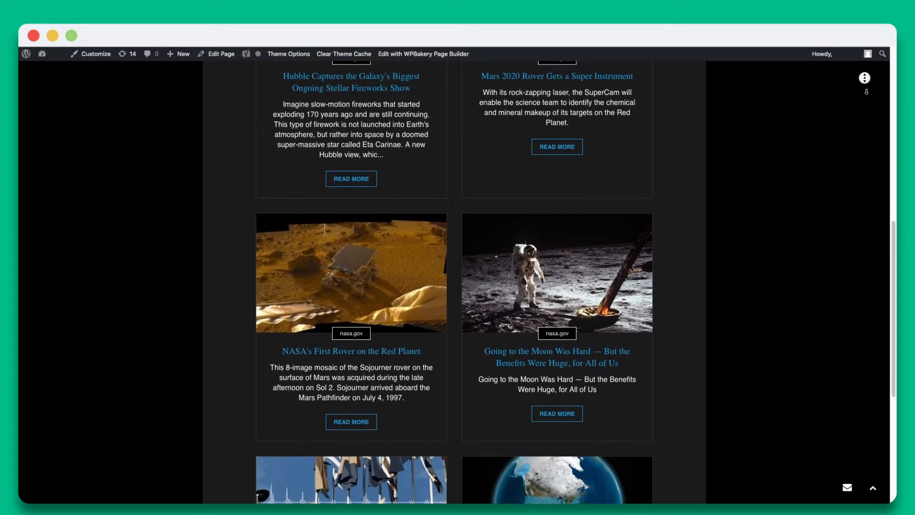
scroll("down", 3)
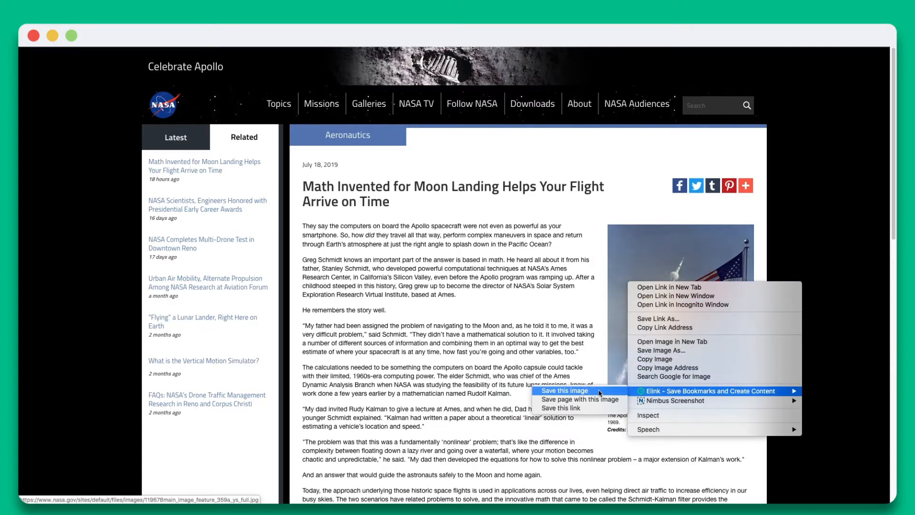
Save the moon-landing math article via Elink > Save this link with the 2400x1621 rocket photo.
right_click(207, 204)
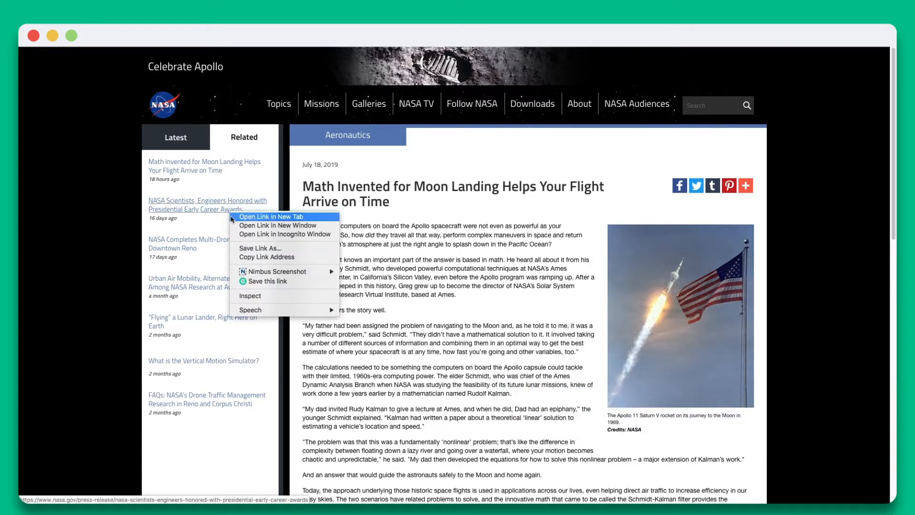
mouse_move(267, 281)
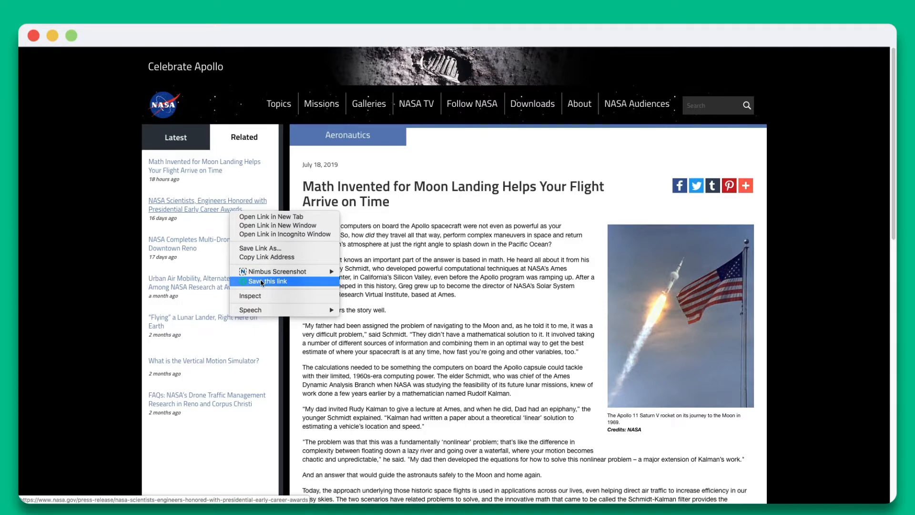
left_click(268, 280)
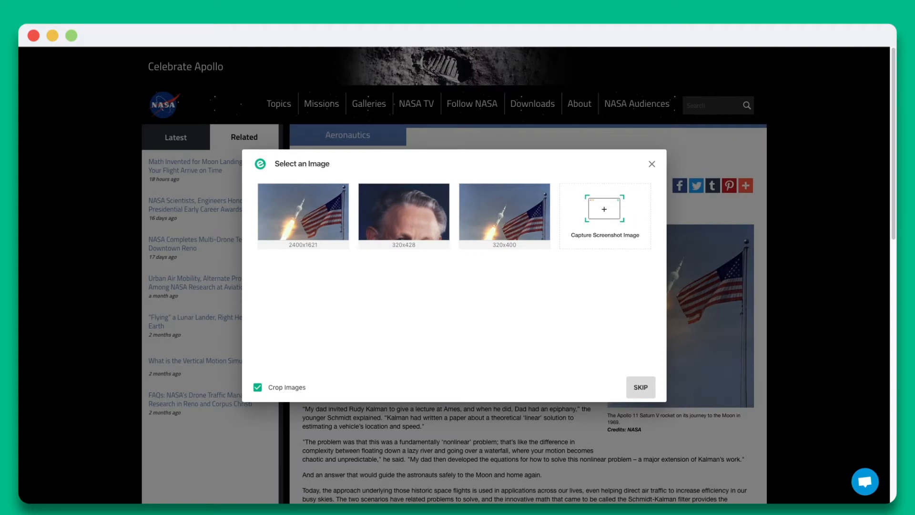
left_click(257, 387)
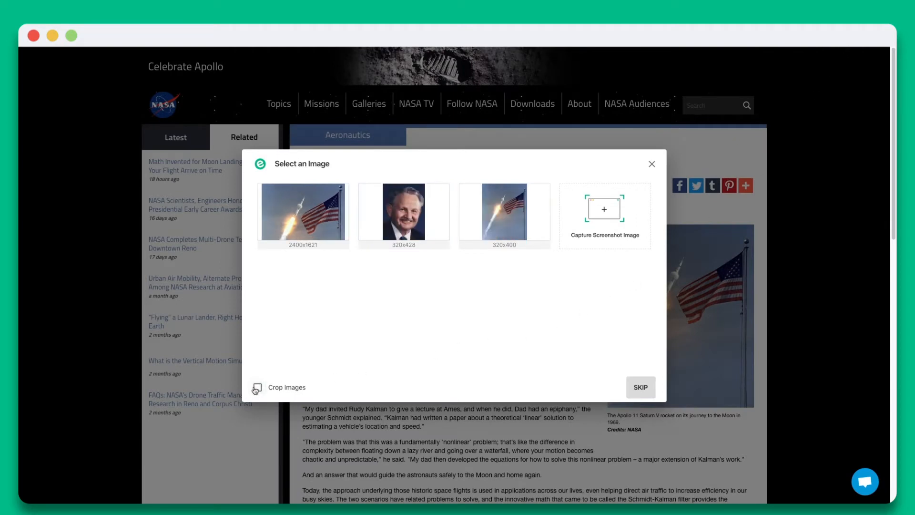
left_click(256, 389)
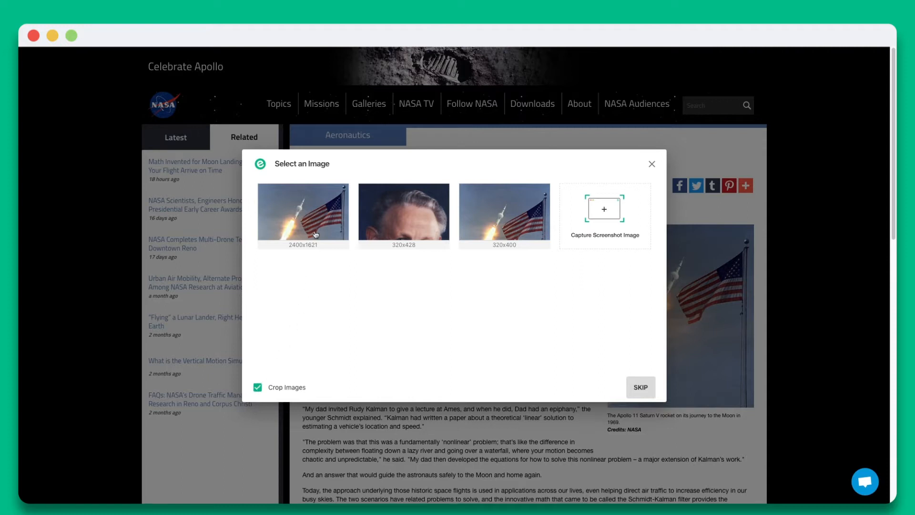
left_click(303, 211)
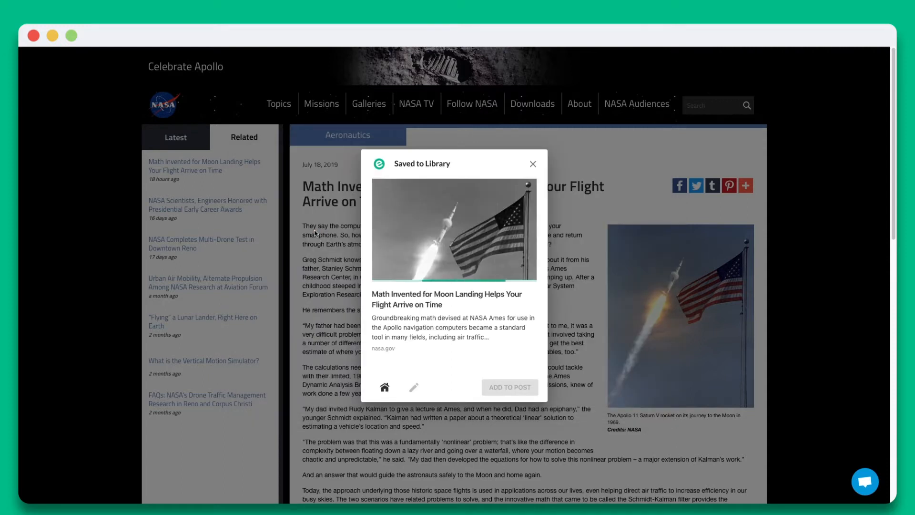
Edit the saved article's description and save its details.
left_click(413, 387)
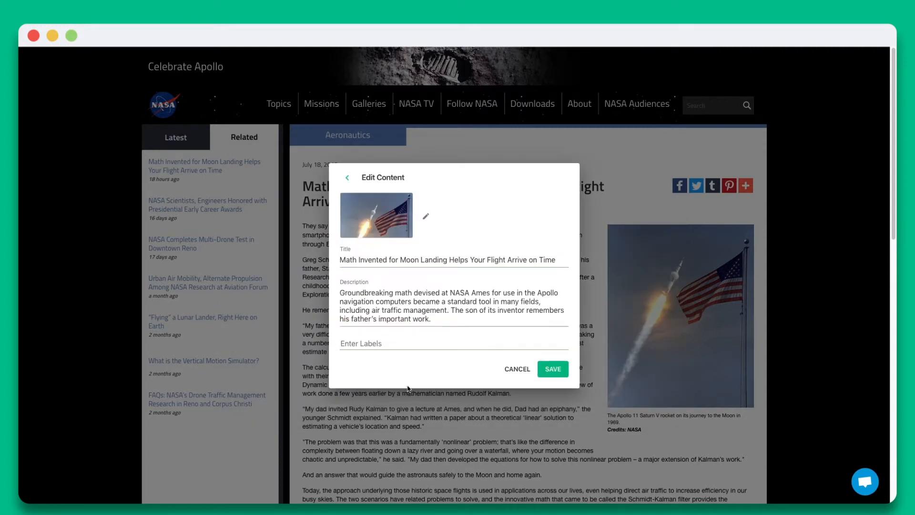
triple_click(446, 260)
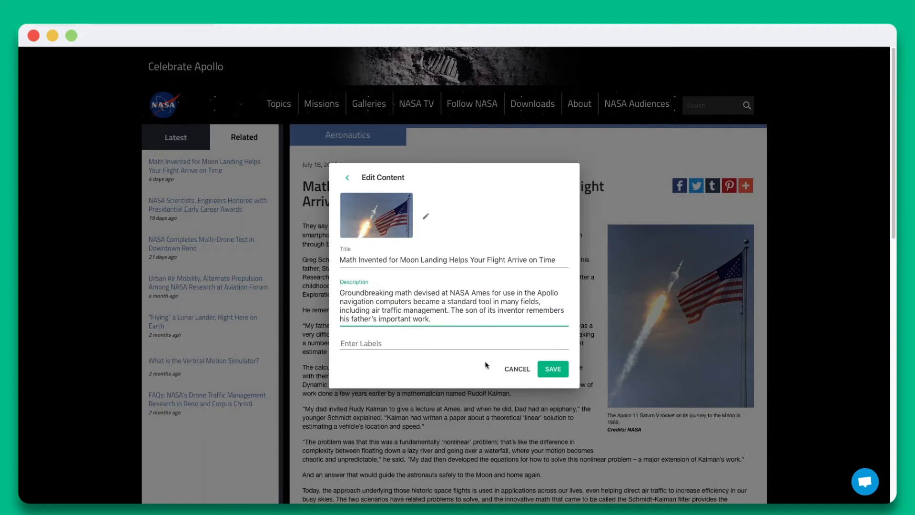
left_click(551, 368)
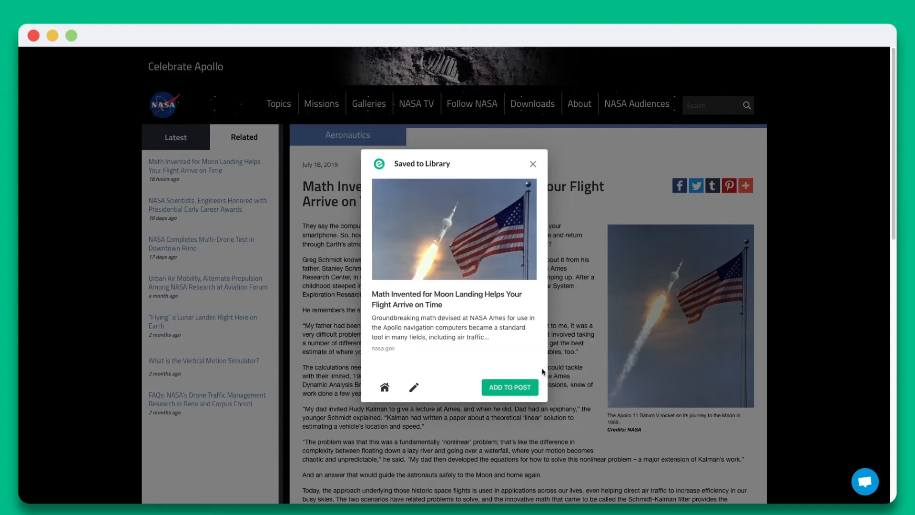
mouse_move(509, 387)
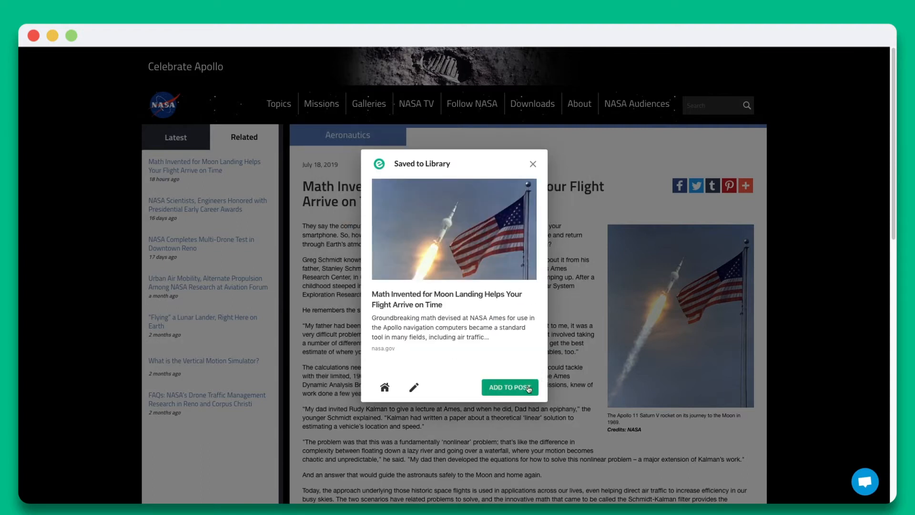
Add the article to the Space News post and finish.
left_click(509, 386)
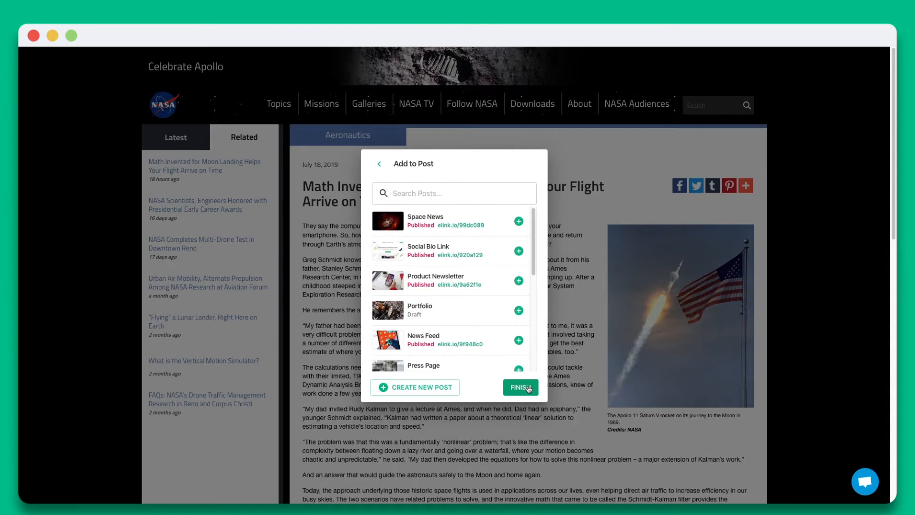
left_click(517, 220)
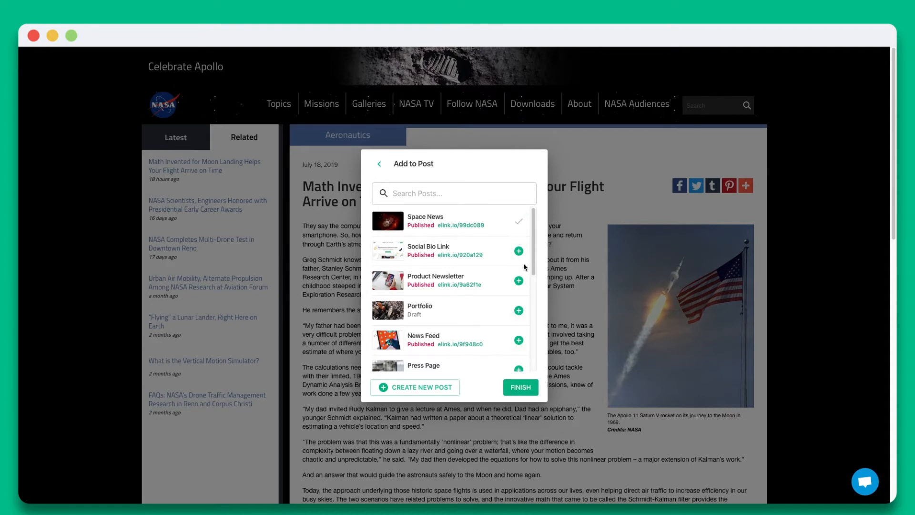
left_click(519, 387)
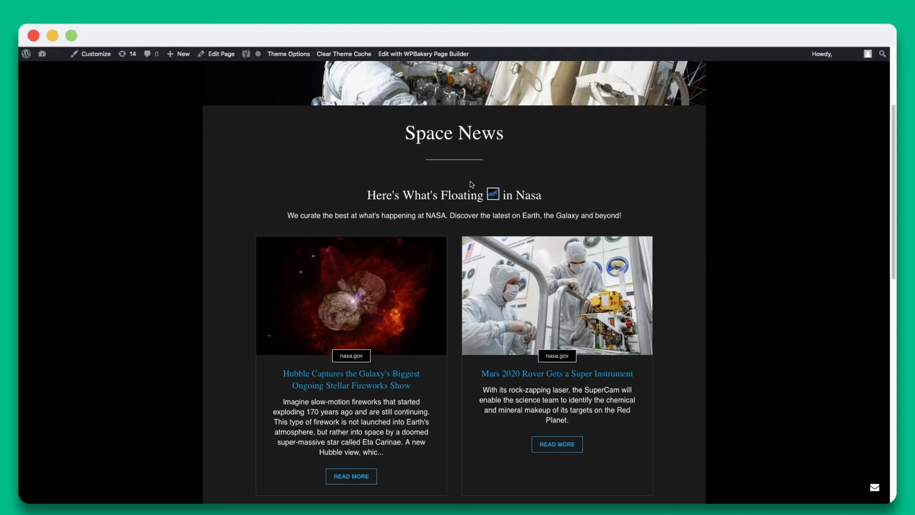
Reload the Space News page and scroll through Hubble, Mars 2020, Sojourner and Moon-benefits tiles.
left_click(56, 55)
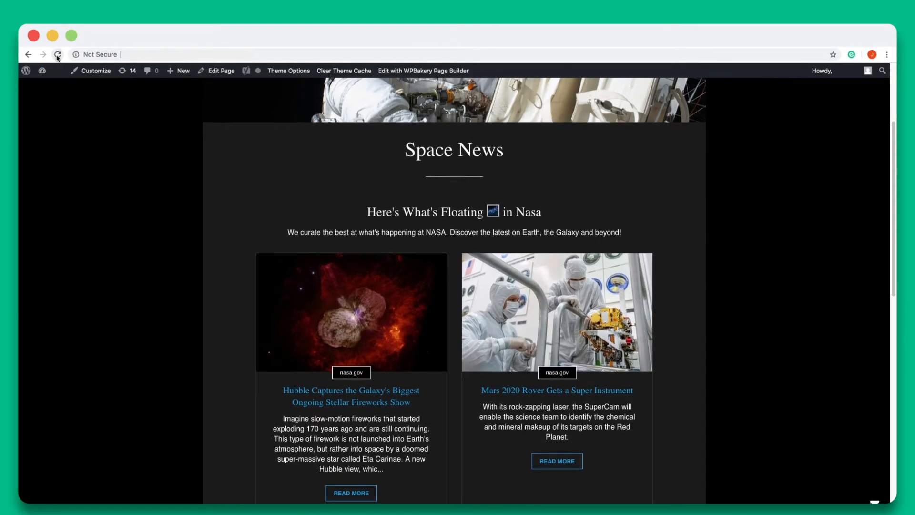
left_click(57, 54)
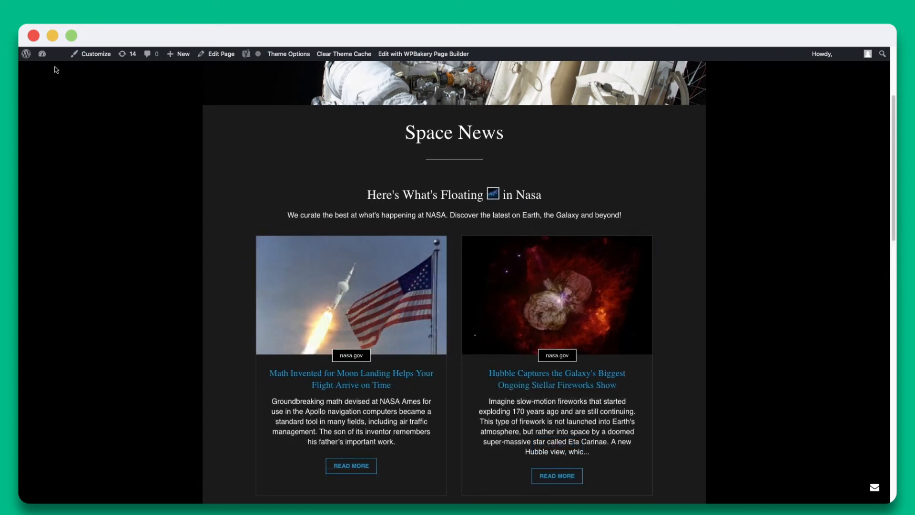
scroll("up", 3)
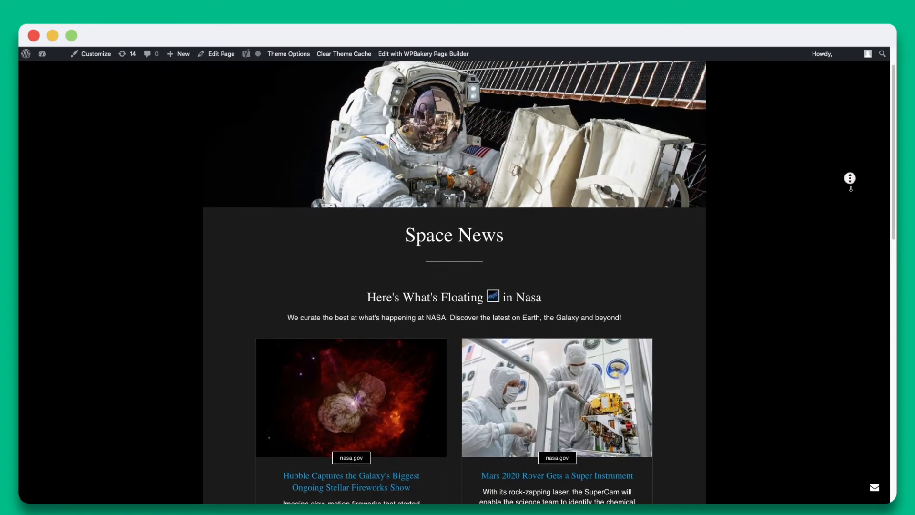
scroll("down", 3)
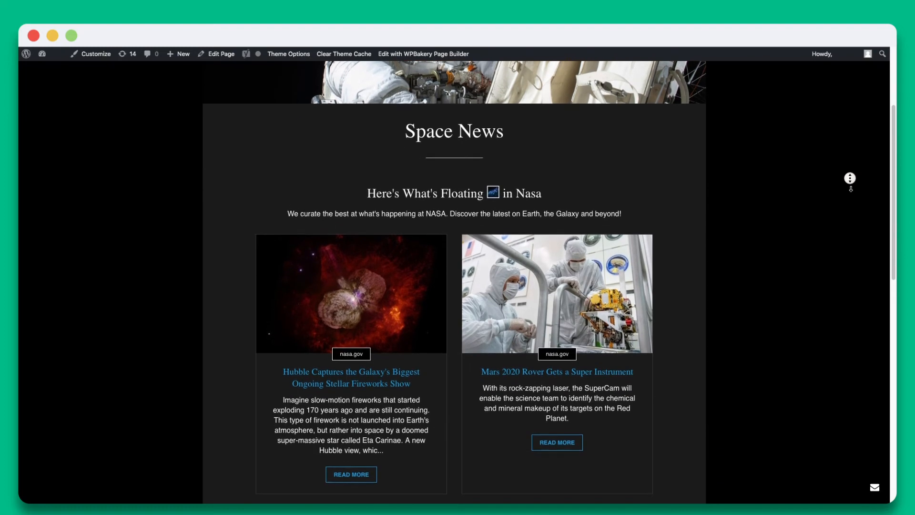
scroll("down", 3)
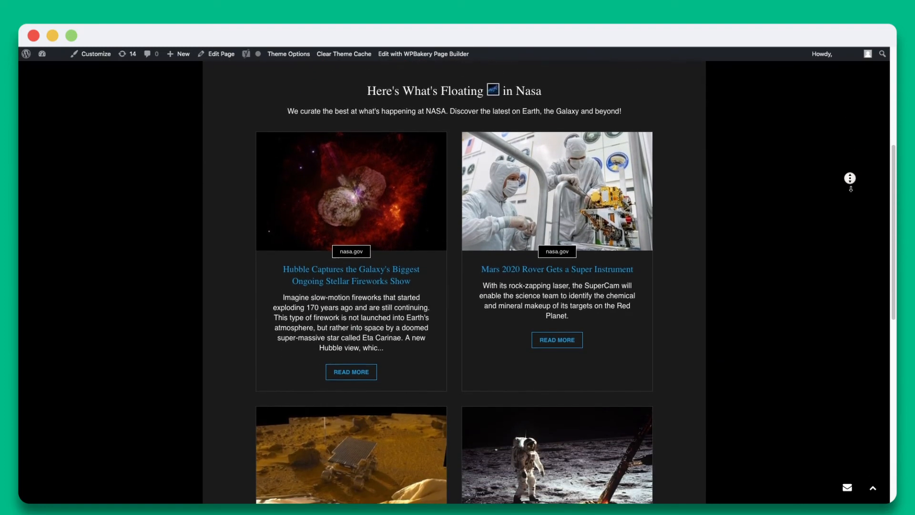
scroll("down", 3)
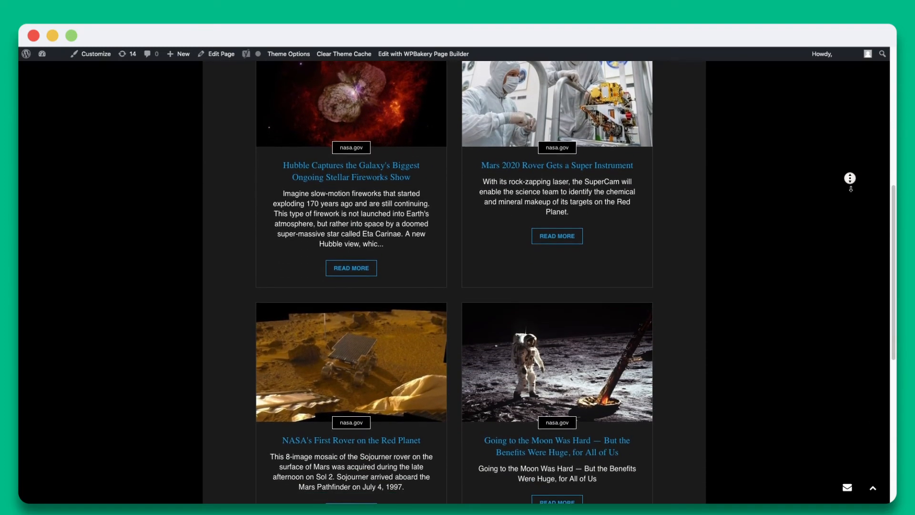